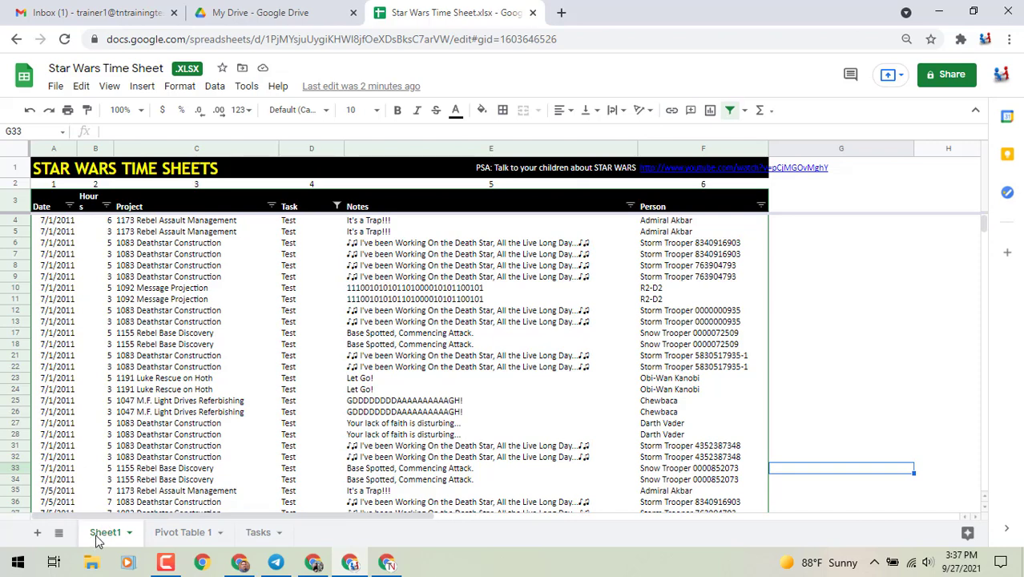
{"action": "mouse_move", "coordinate": [173, 532]}
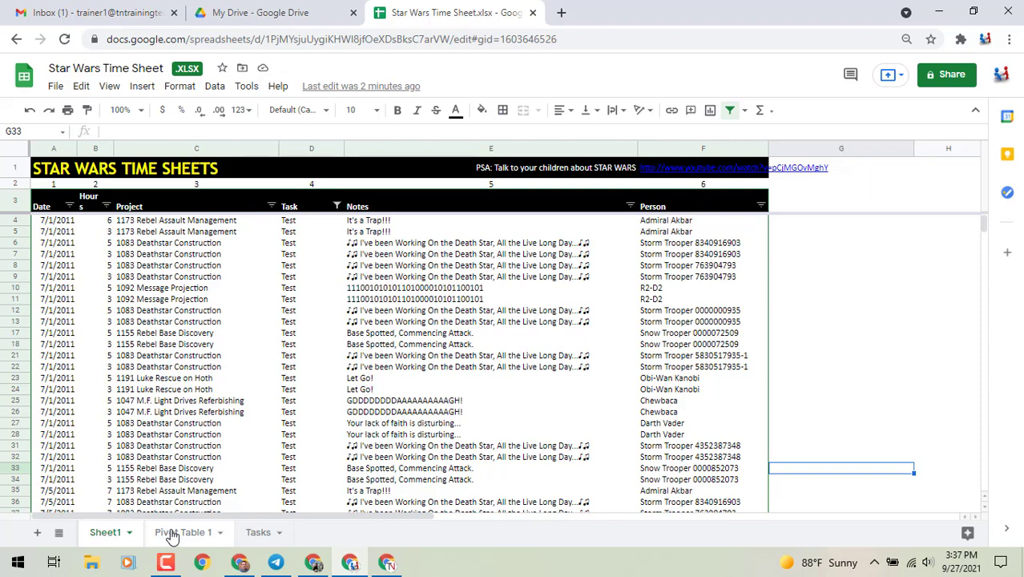
Bring up the sheet options menu for the Pivot Table 1 tab.
{"action": "right_click", "coordinate": [183, 533]}
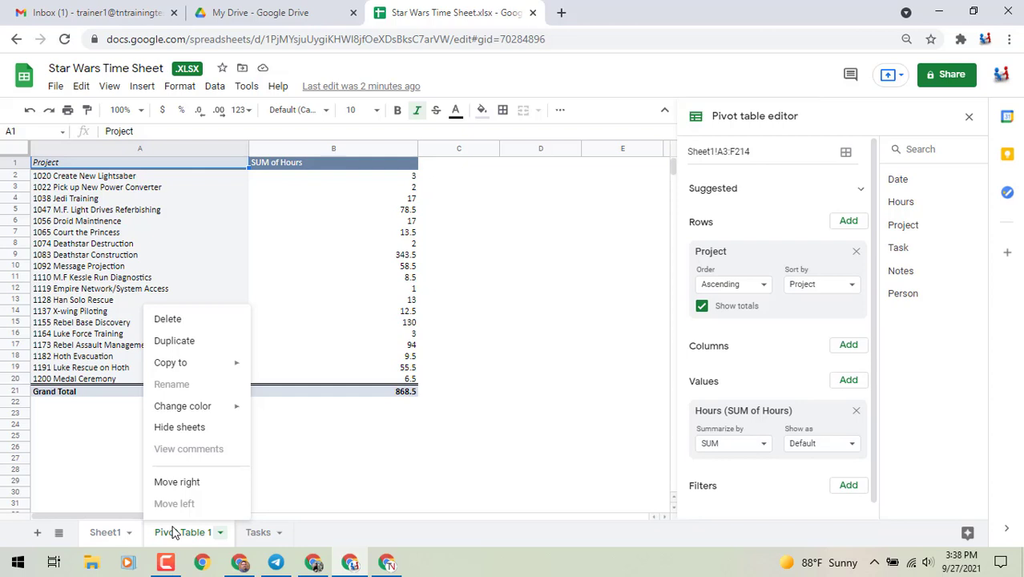
{"action": "mouse_move", "coordinate": [183, 405]}
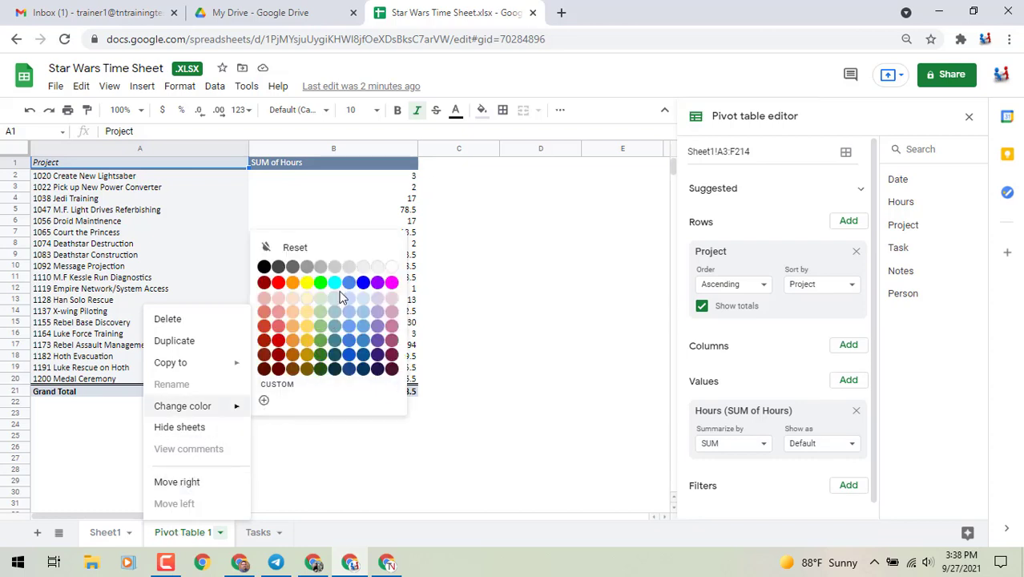
Choose a blue swatch from Change color for the Pivot Table 1 tab.
{"action": "left_click", "coordinate": [281, 372]}
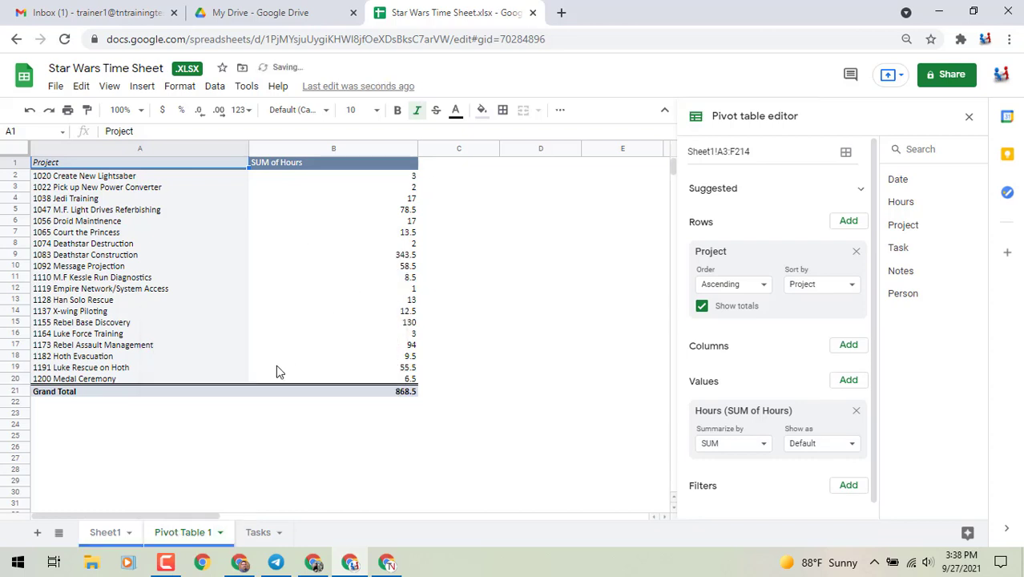